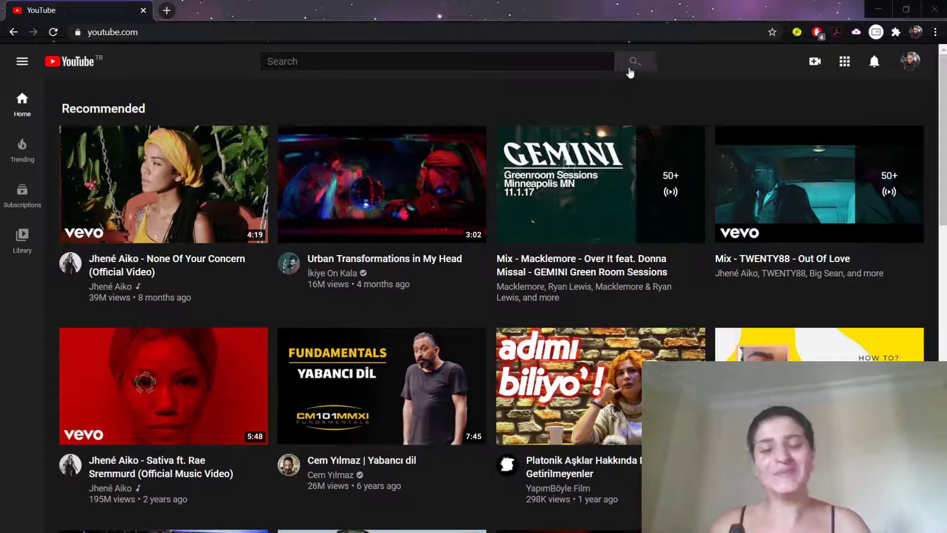
{"action": "mouse_move", "coordinate": [532, 85]}
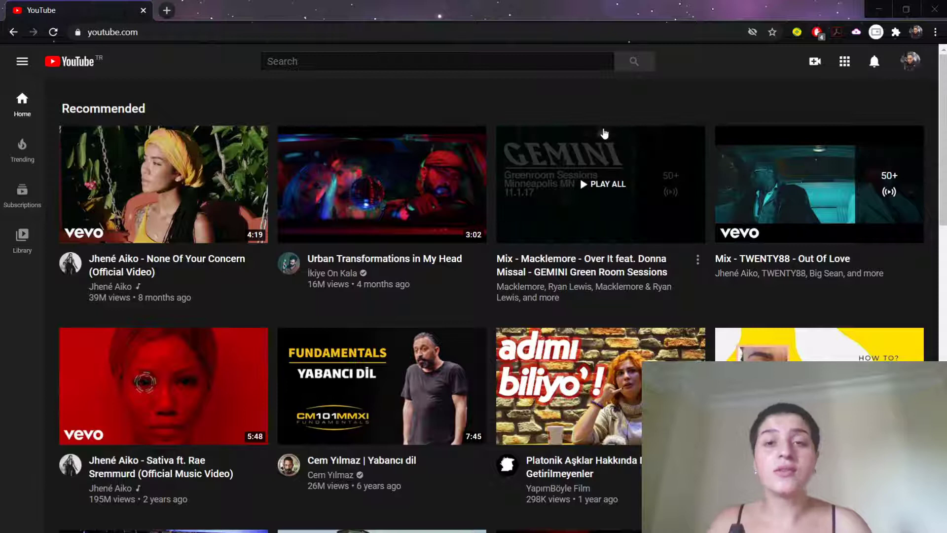
{"action": "mouse_move", "coordinate": [540, 51]}
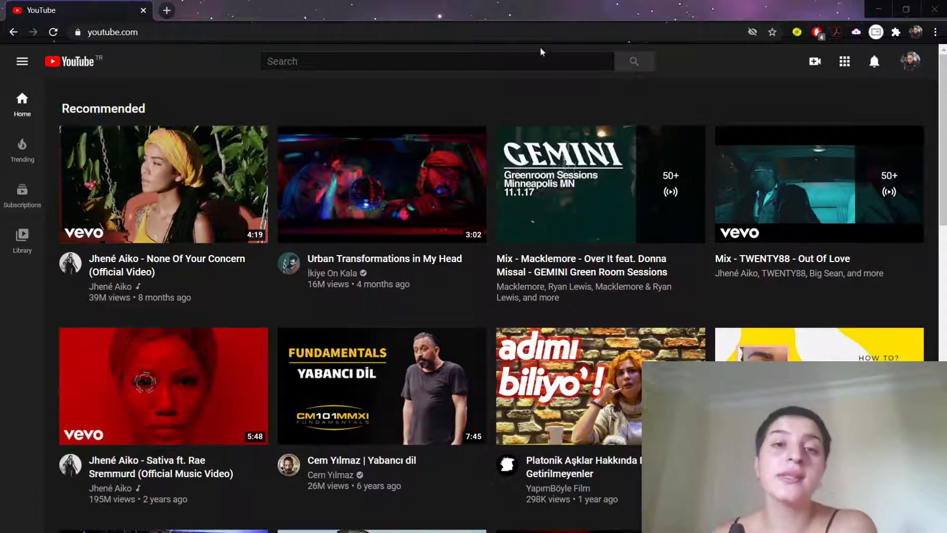
{"action": "mouse_move", "coordinate": [642, 151]}
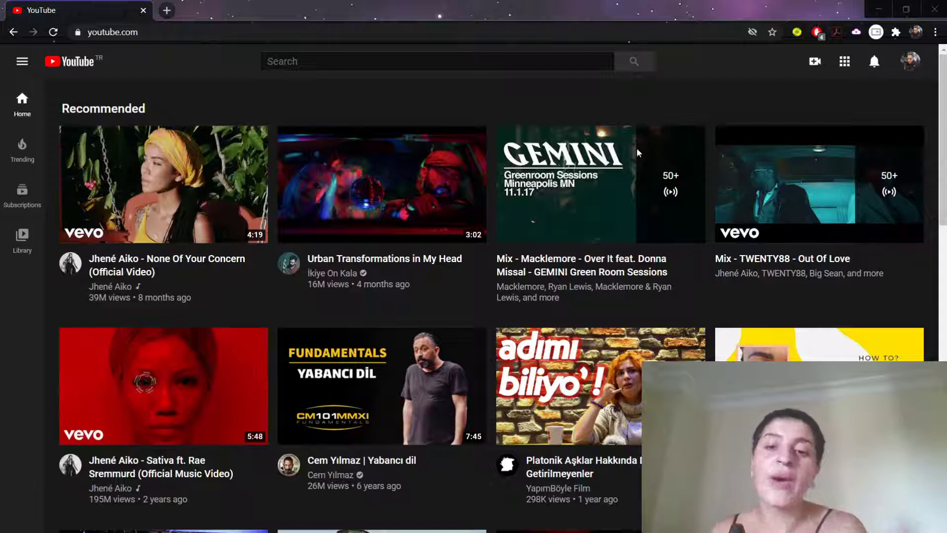
{"action": "mouse_move", "coordinate": [473, 45]}
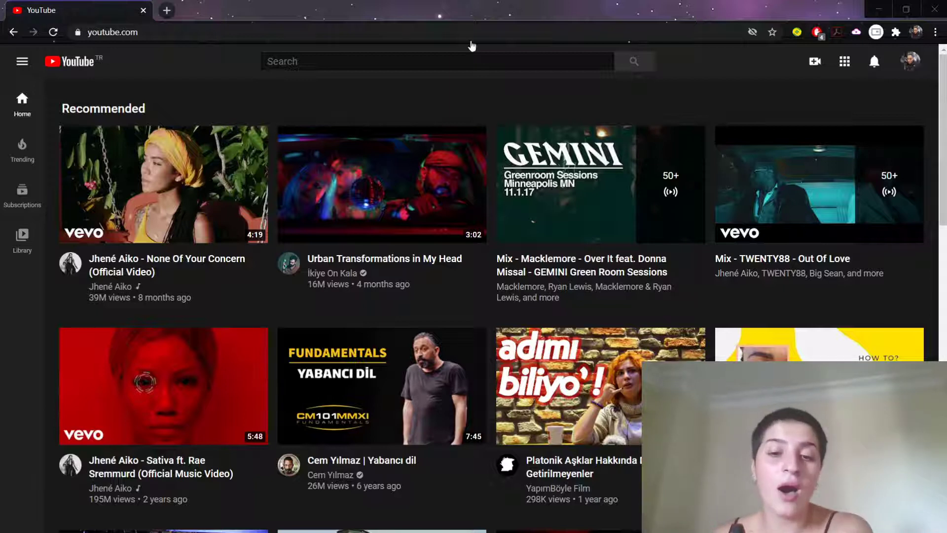
{"action": "mouse_move", "coordinate": [510, 65]}
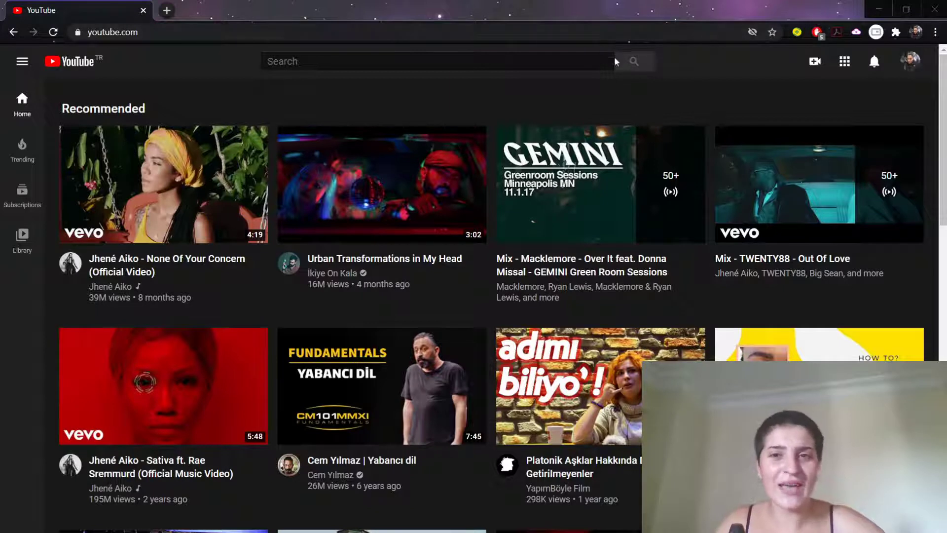
{"action": "mouse_move", "coordinate": [664, 77]}
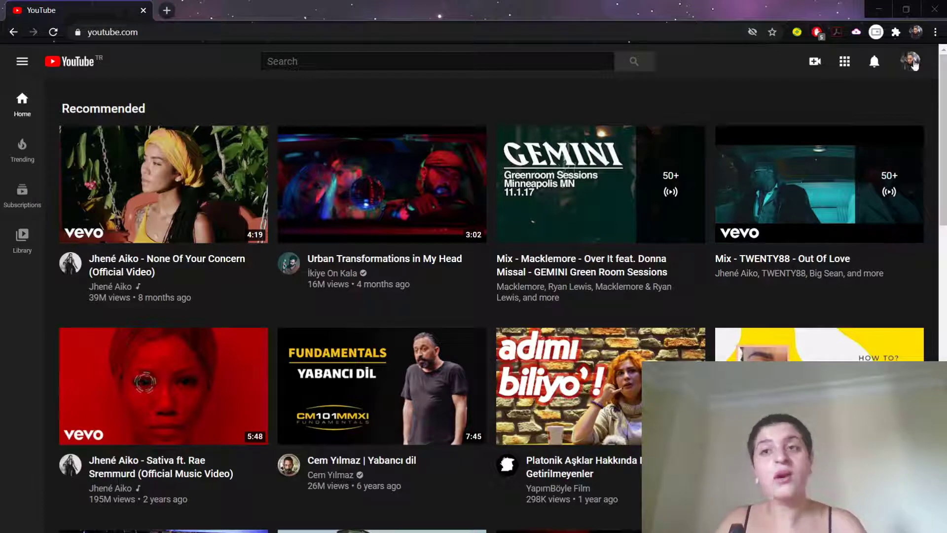
Step: Open YouTube's account menu from the profile avatar at the top right
{"action": "left_click", "coordinate": [914, 60]}
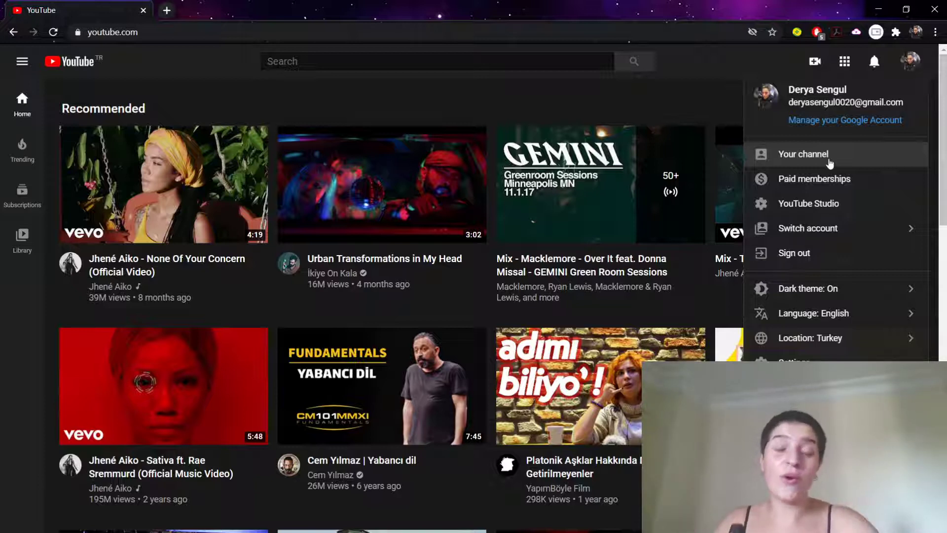
{"action": "mouse_move", "coordinate": [808, 203]}
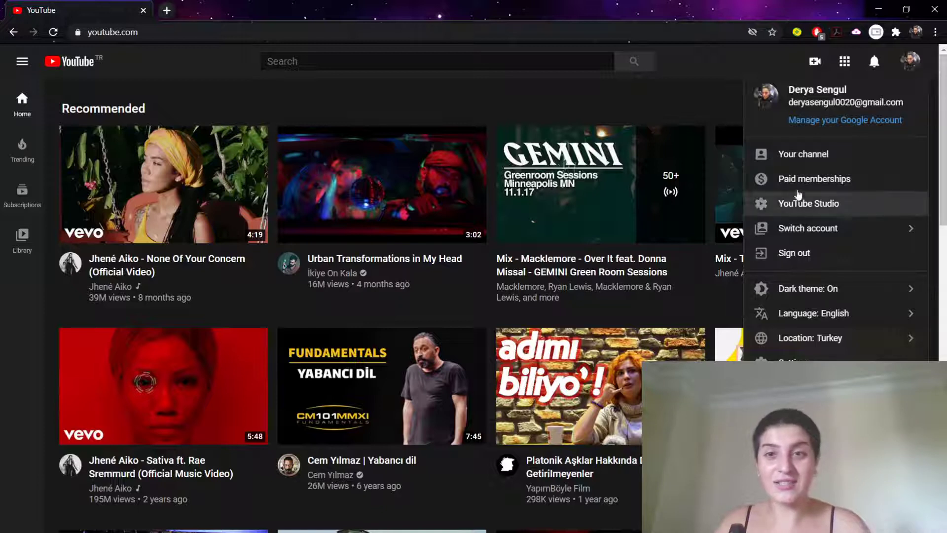
{"action": "mouse_move", "coordinate": [803, 153]}
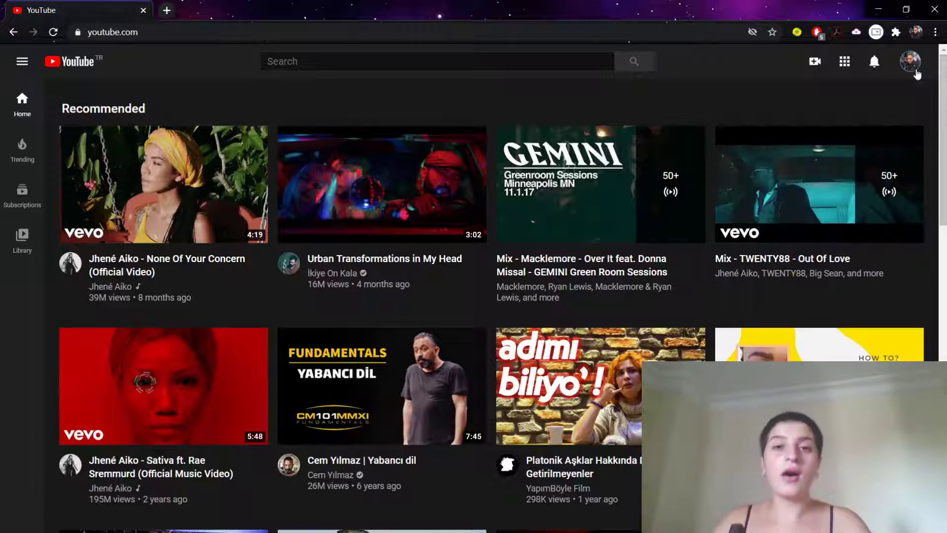
{"action": "mouse_move", "coordinate": [481, 142]}
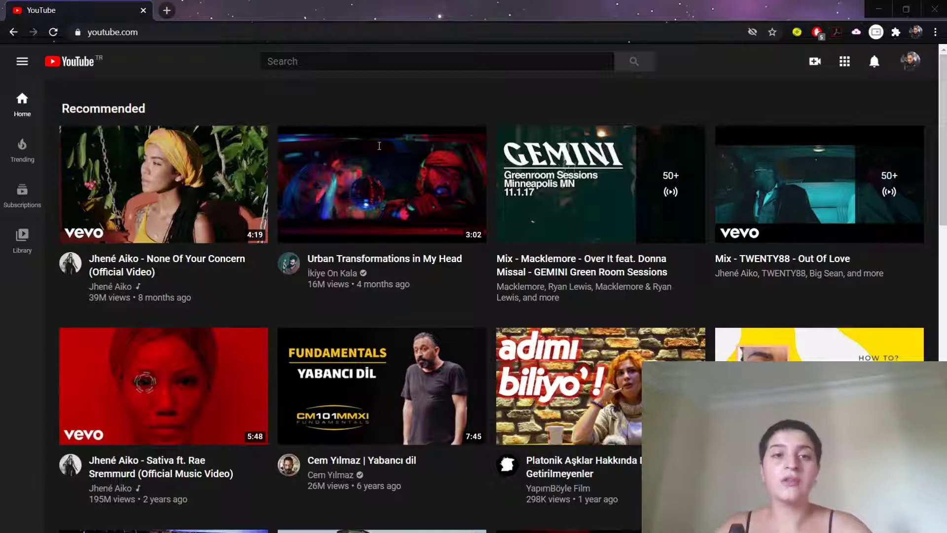
{"action": "mouse_move", "coordinate": [193, 60]}
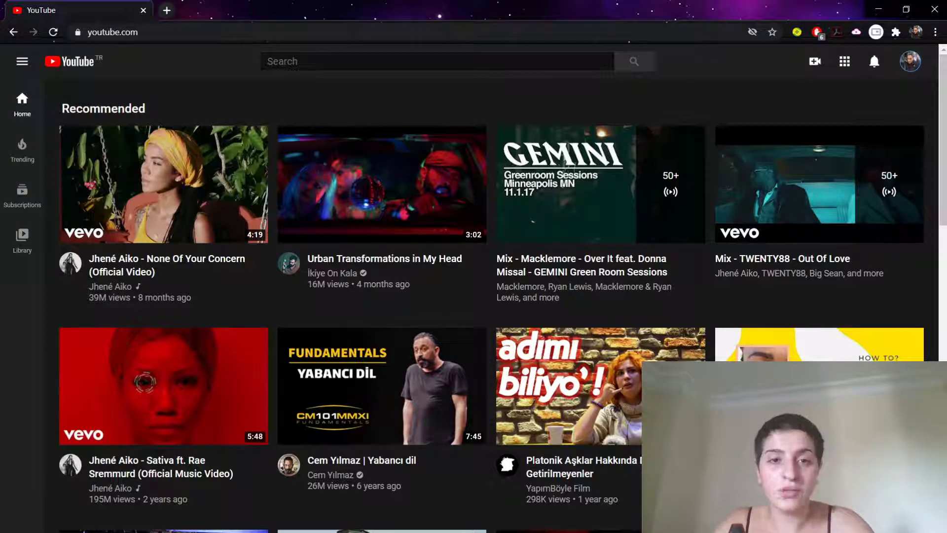
{"action": "mouse_move", "coordinate": [595, 524]}
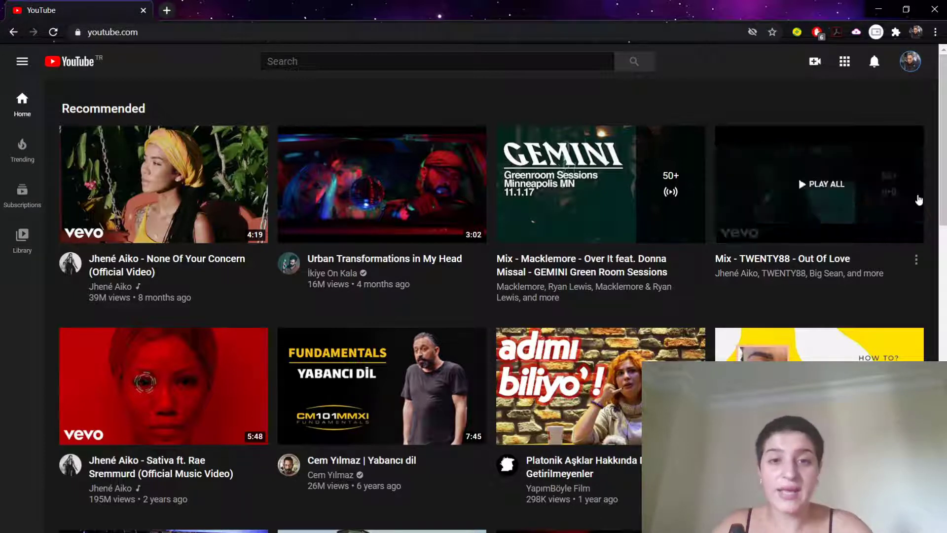
{"action": "mouse_move", "coordinate": [722, 110]}
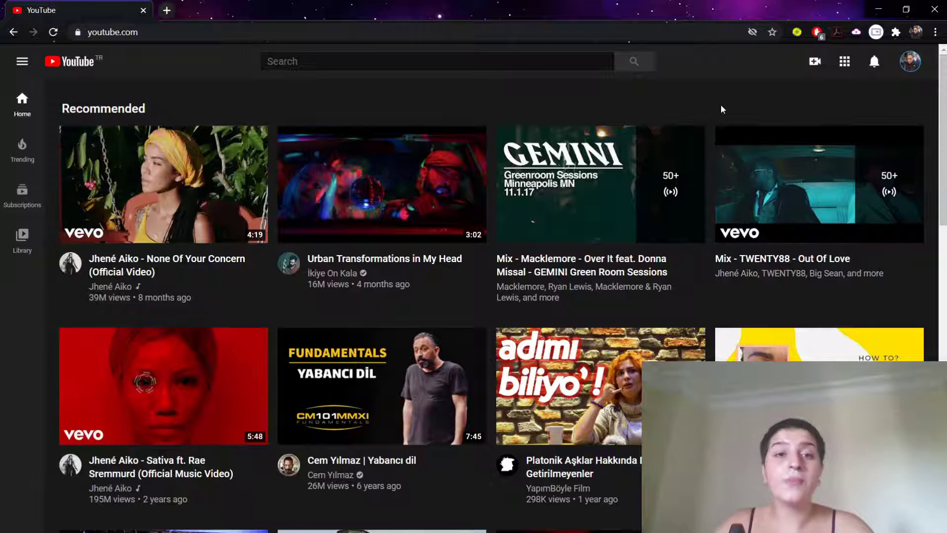
{"action": "mouse_move", "coordinate": [759, 97]}
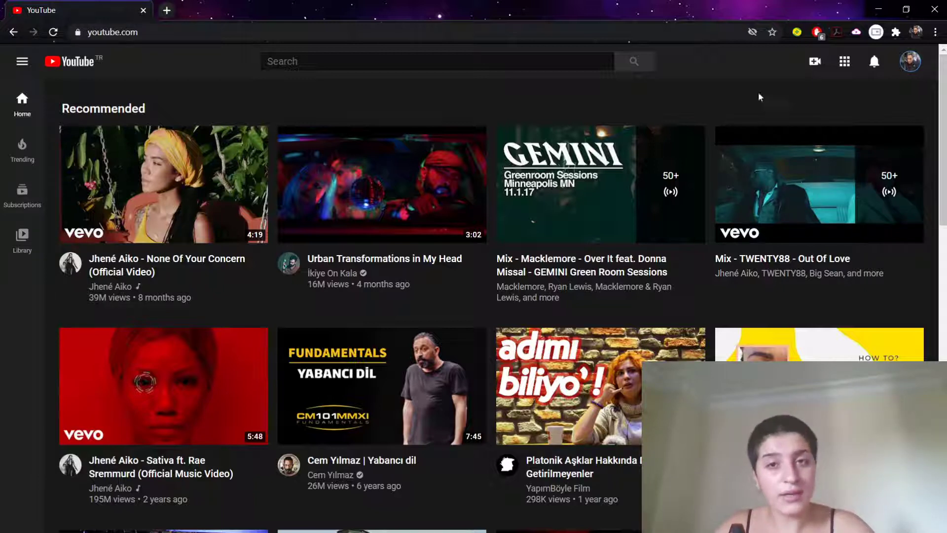
{"action": "mouse_move", "coordinate": [927, 56]}
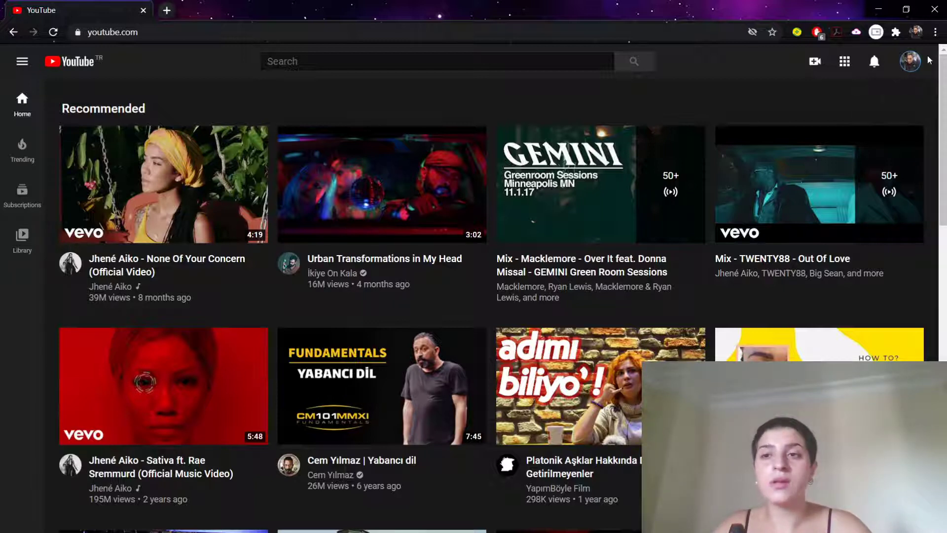
{"action": "mouse_move", "coordinate": [874, 61]}
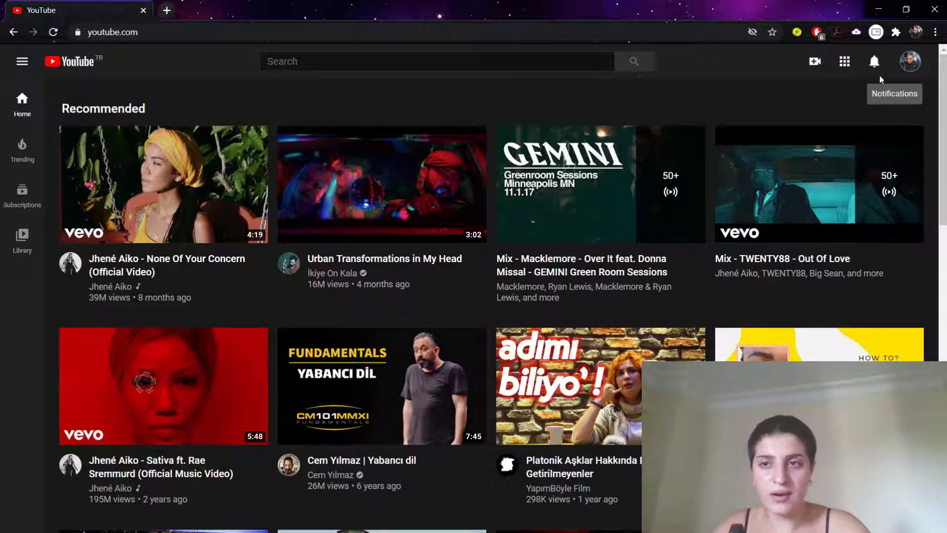
{"action": "mouse_move", "coordinate": [898, 69]}
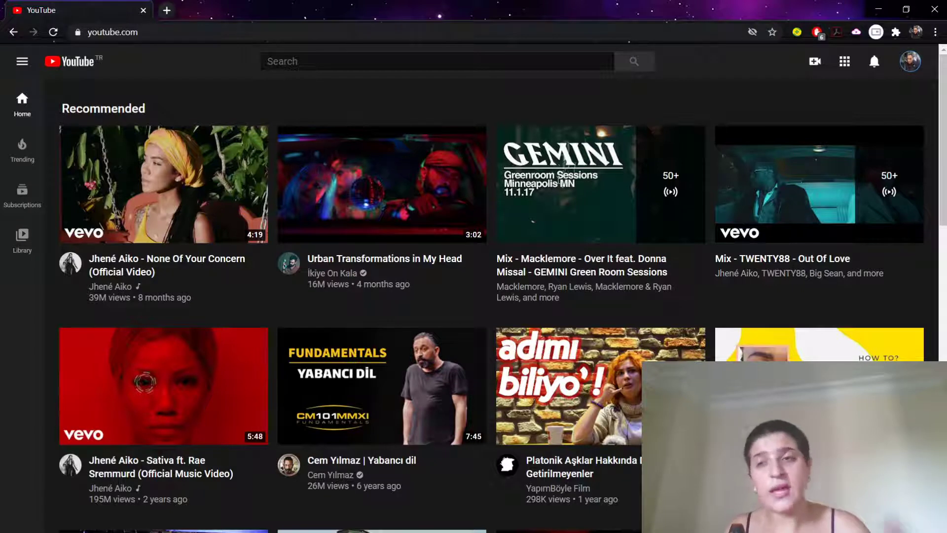
{"action": "mouse_move", "coordinate": [849, 87]}
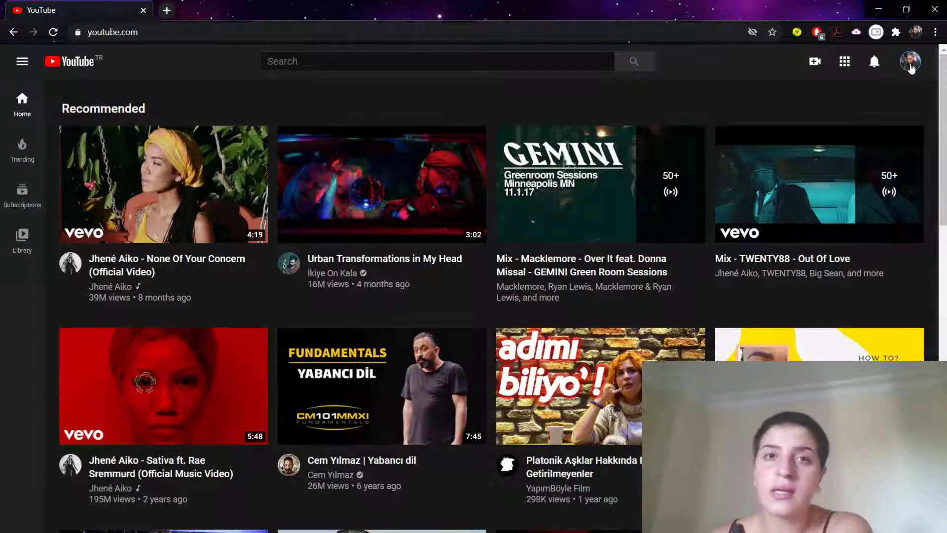
{"action": "mouse_move", "coordinate": [897, 74]}
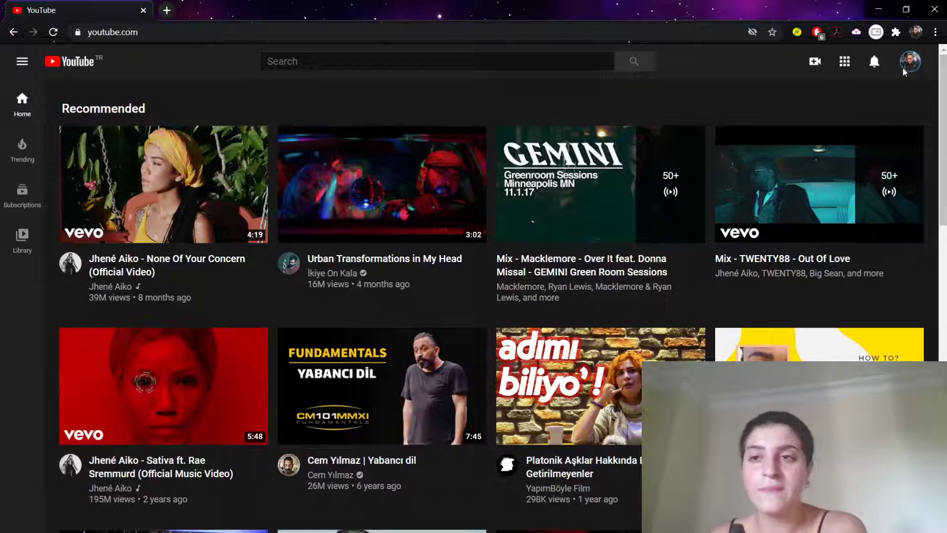
{"action": "left_click", "coordinate": [911, 61]}
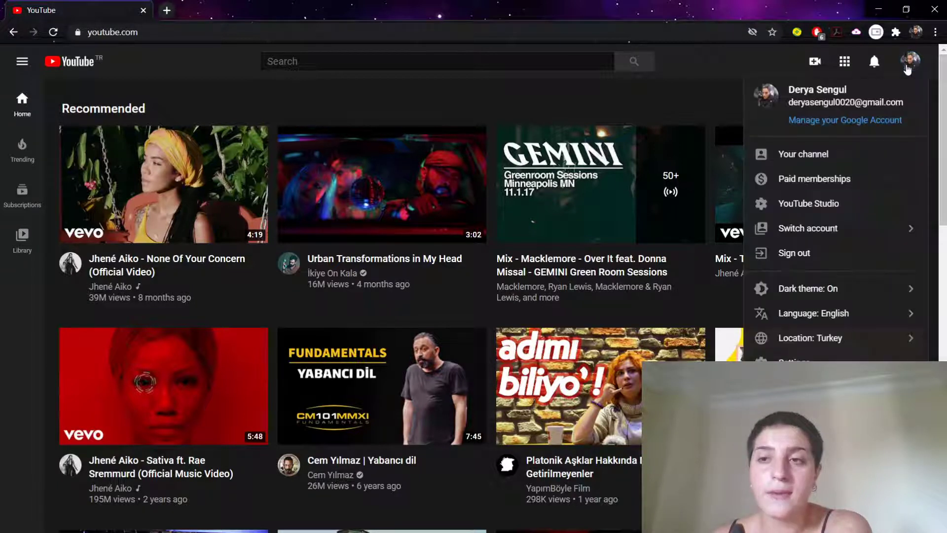
{"action": "mouse_move", "coordinate": [677, 227]}
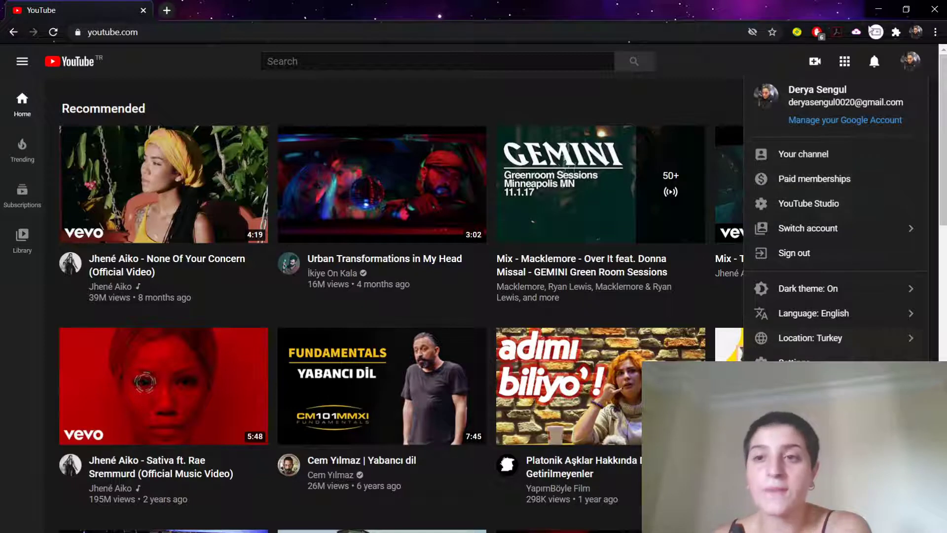
{"action": "mouse_move", "coordinate": [842, 177]}
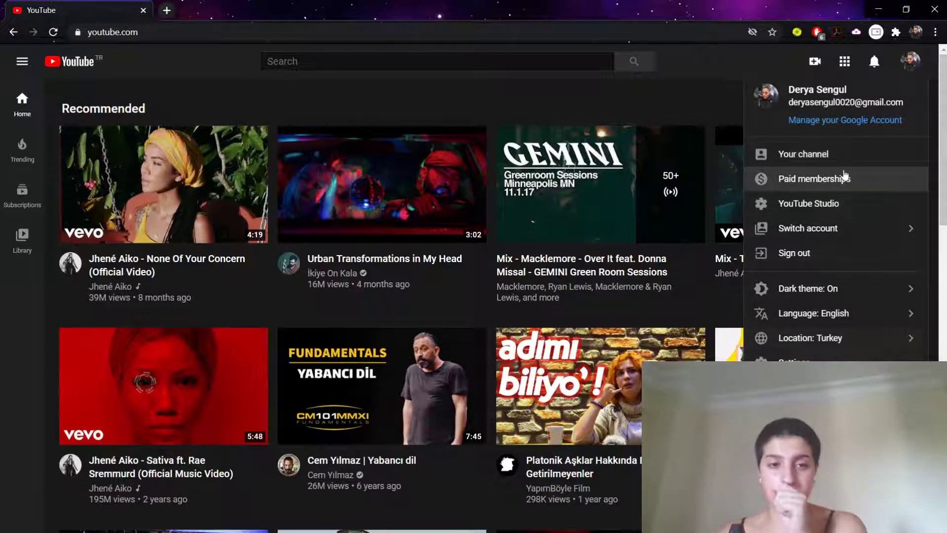
{"action": "mouse_move", "coordinate": [845, 127]}
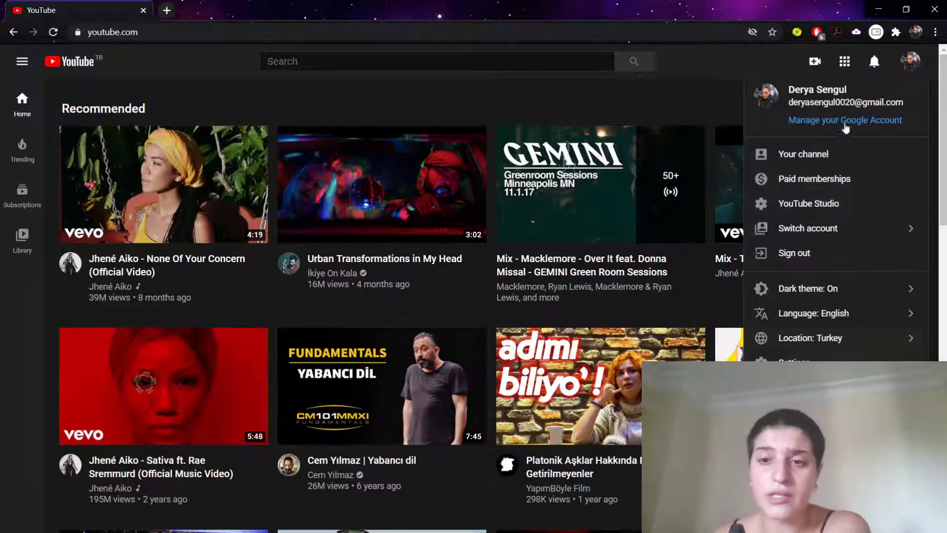
{"action": "mouse_move", "coordinate": [621, 53]}
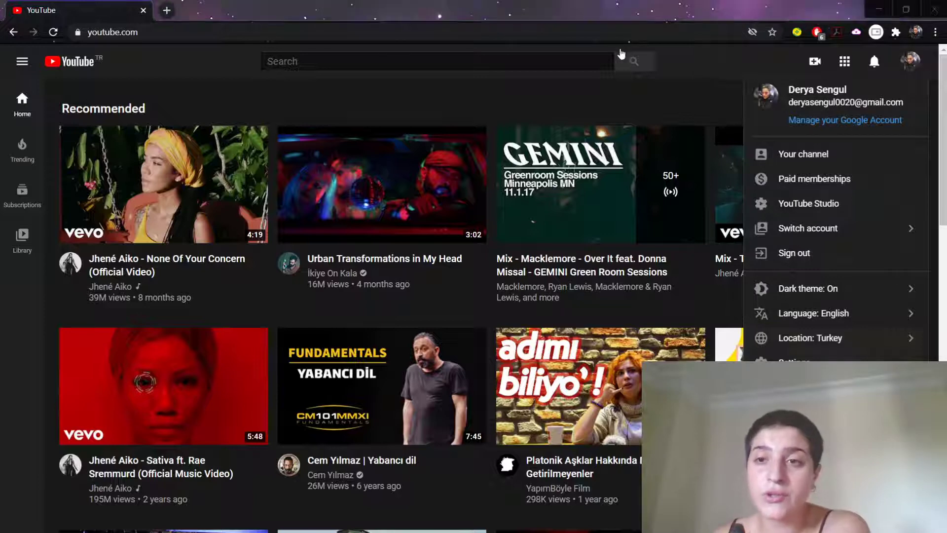
{"action": "left_click", "coordinate": [803, 154]}
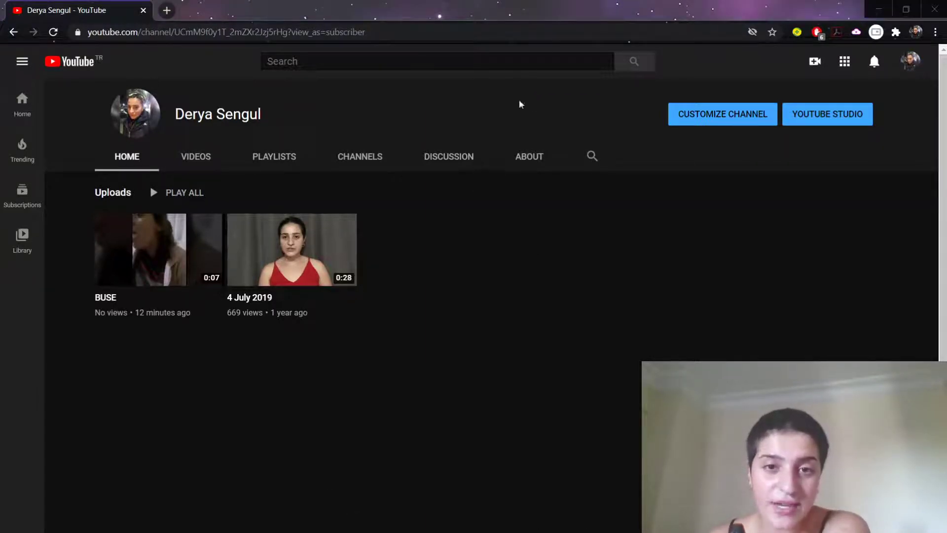
{"action": "mouse_move", "coordinate": [495, 189]}
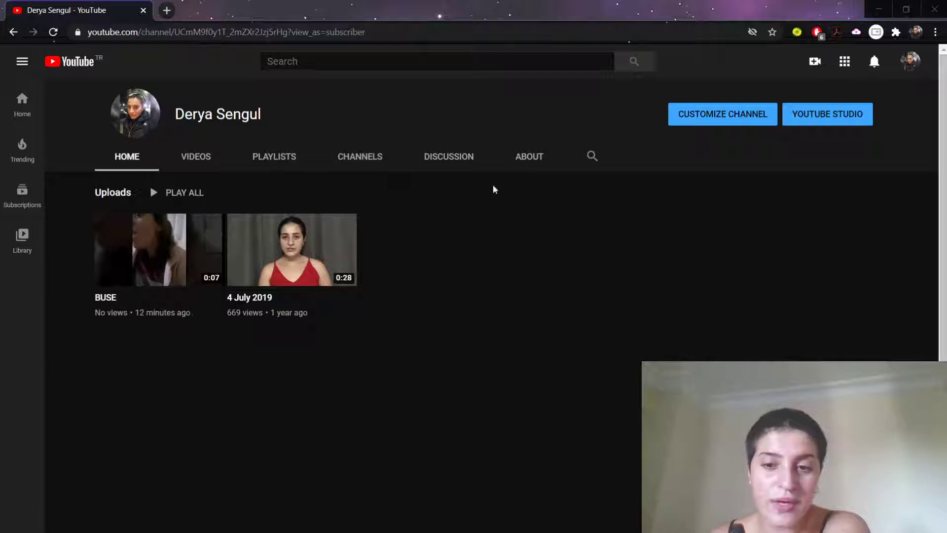
{"action": "mouse_move", "coordinate": [133, 262]}
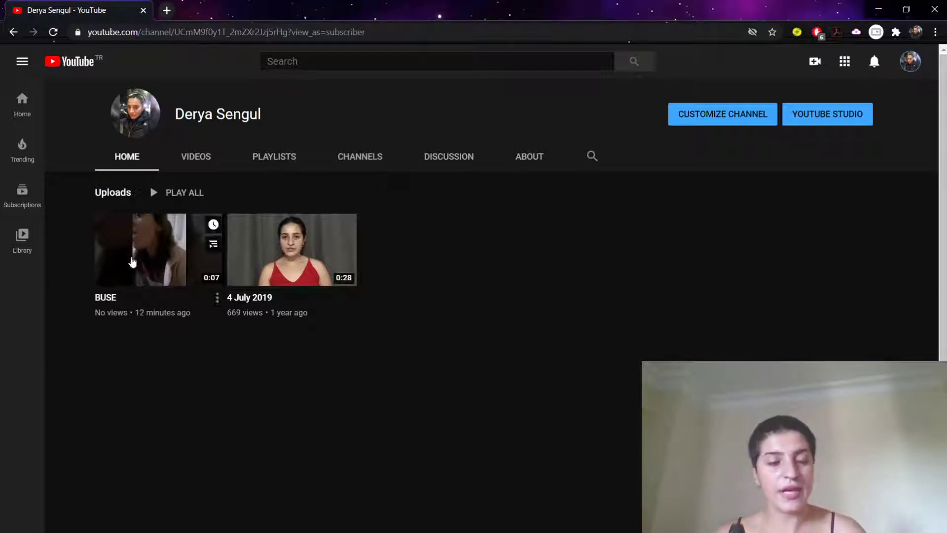
{"action": "mouse_move", "coordinate": [146, 233]}
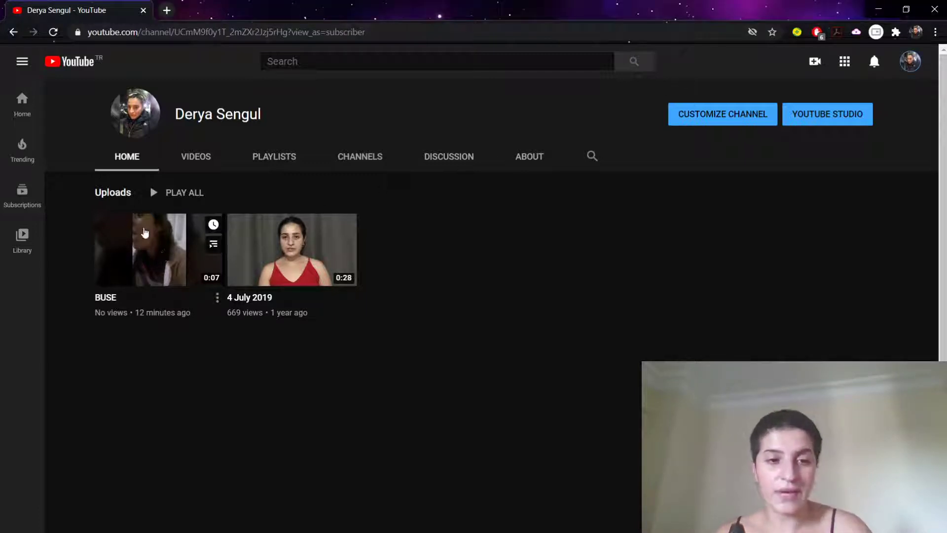
{"action": "mouse_move", "coordinate": [184, 262]}
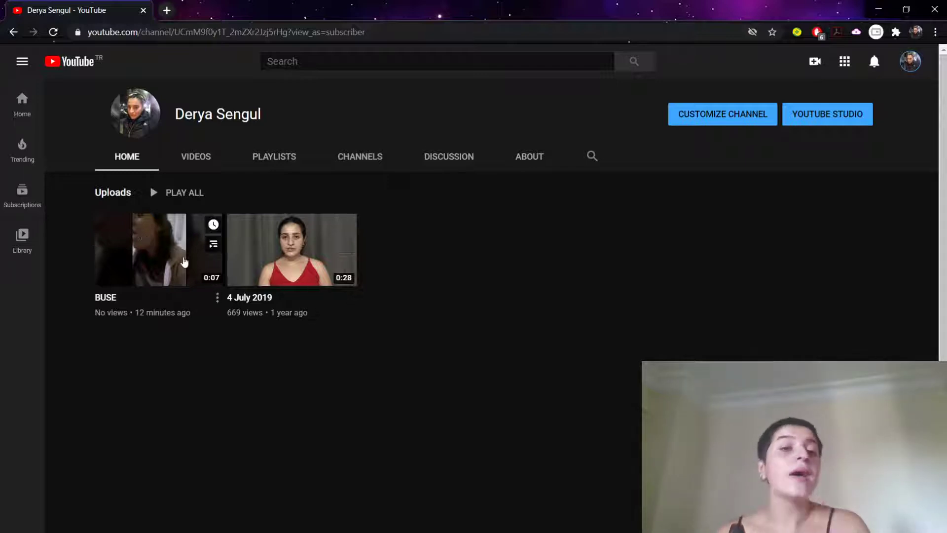
{"action": "mouse_move", "coordinate": [294, 272]}
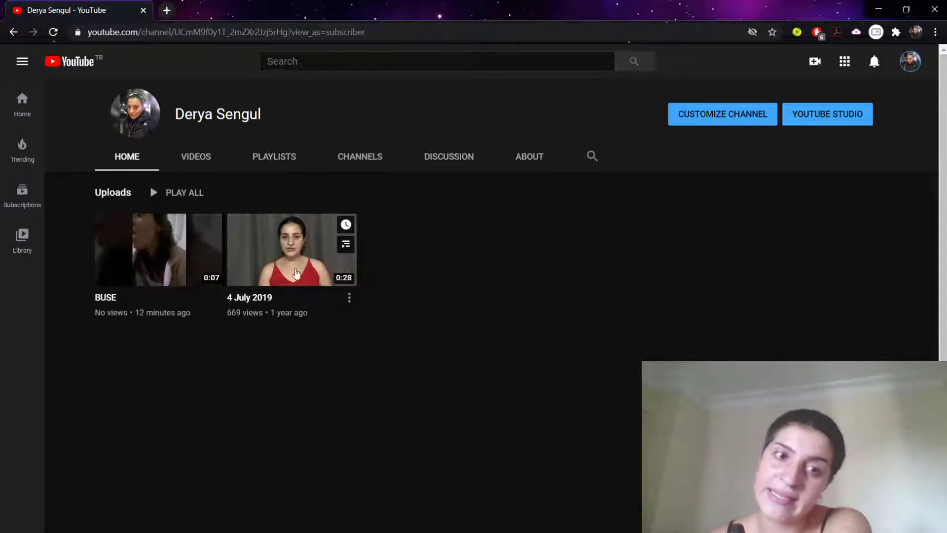
{"action": "mouse_move", "coordinate": [259, 336]}
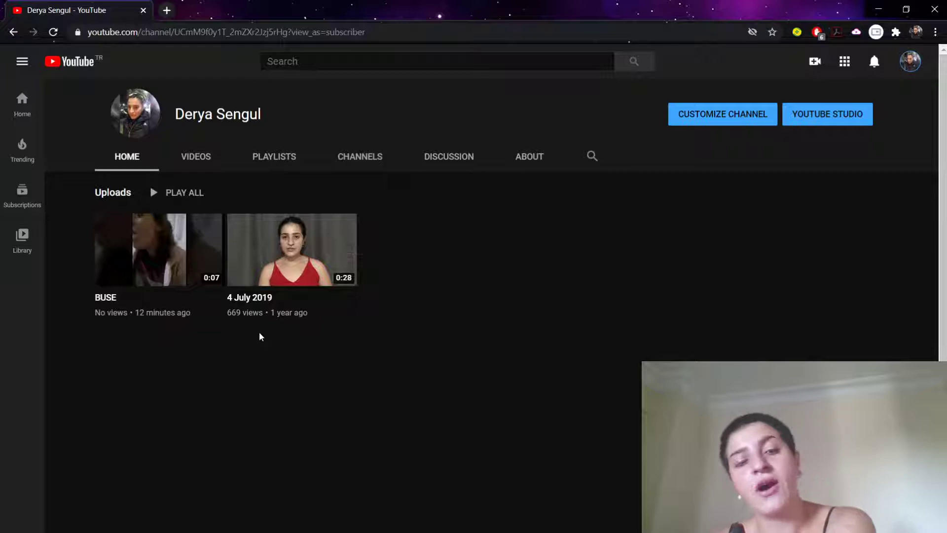
{"action": "mouse_move", "coordinate": [248, 259]}
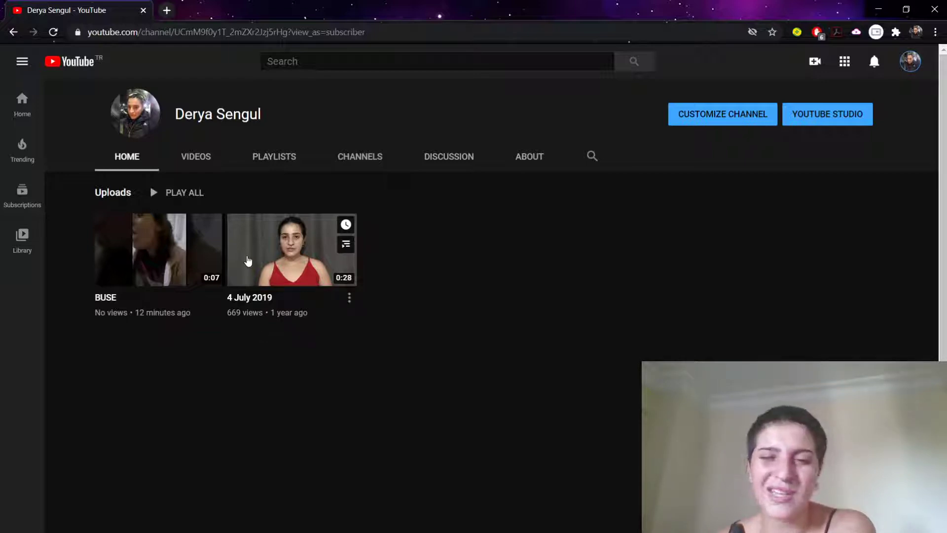
{"action": "mouse_move", "coordinate": [160, 259]}
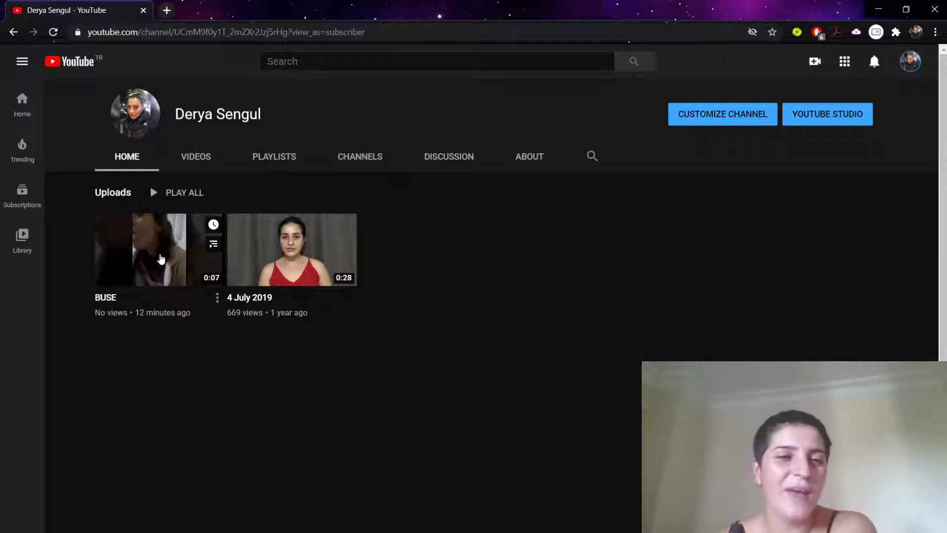
{"action": "mouse_move", "coordinate": [421, 187]}
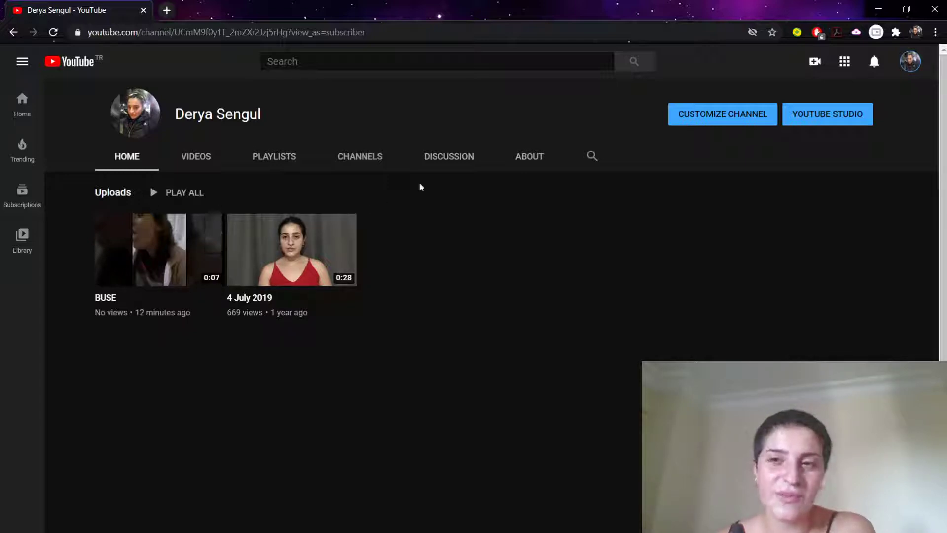
{"action": "mouse_move", "coordinate": [213, 249]}
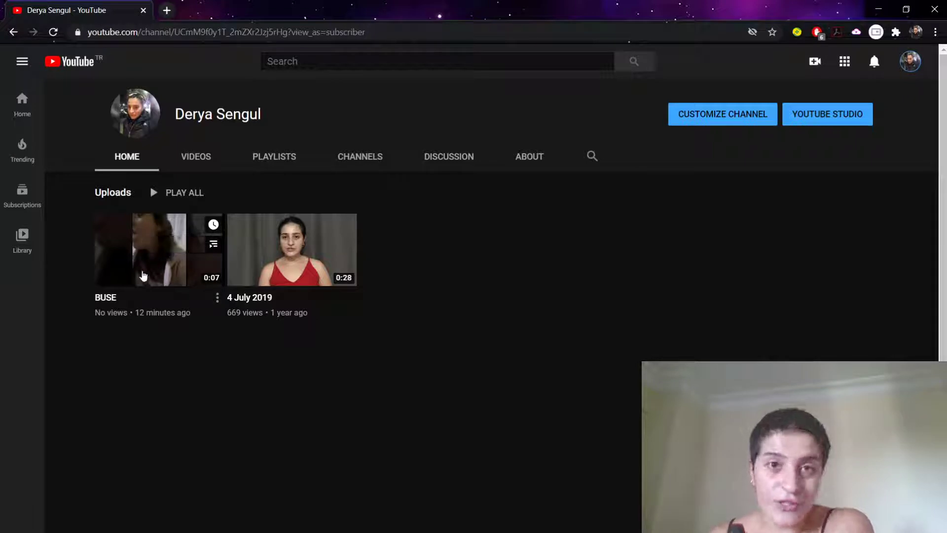
Step: Open the BUSE video from Uploads and view its description and empty comment section
{"action": "left_click", "coordinate": [139, 248]}
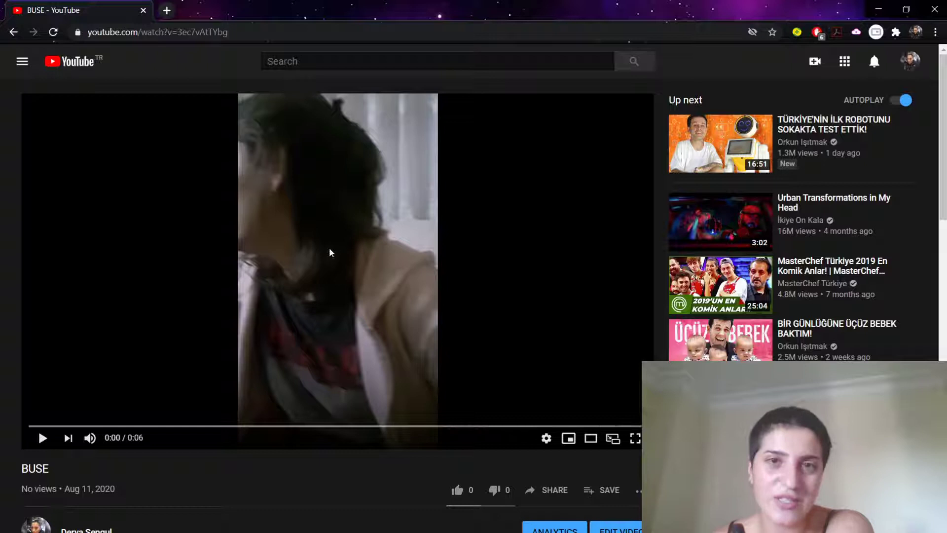
{"action": "scroll", "scroll_direction": "down", "scroll_amount": 3}
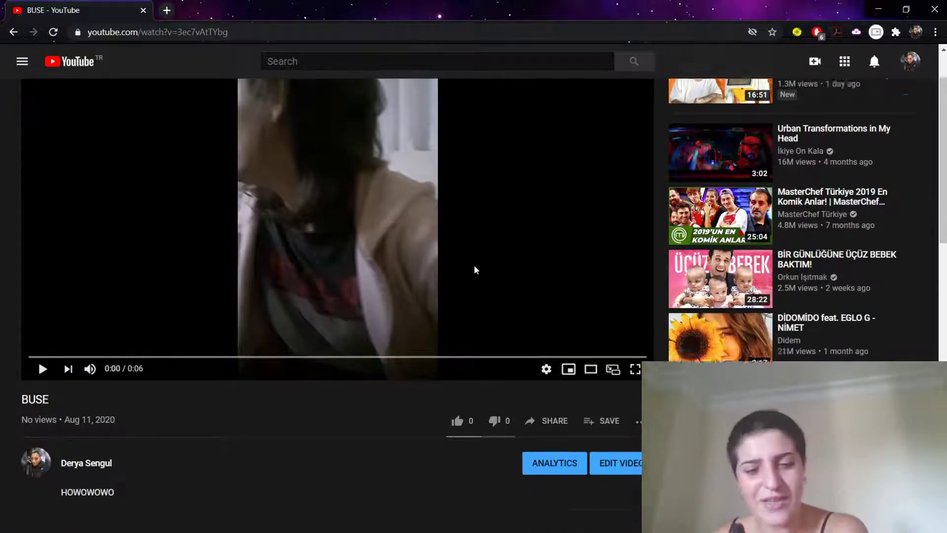
{"action": "scroll", "scroll_direction": "down", "scroll_amount": 3}
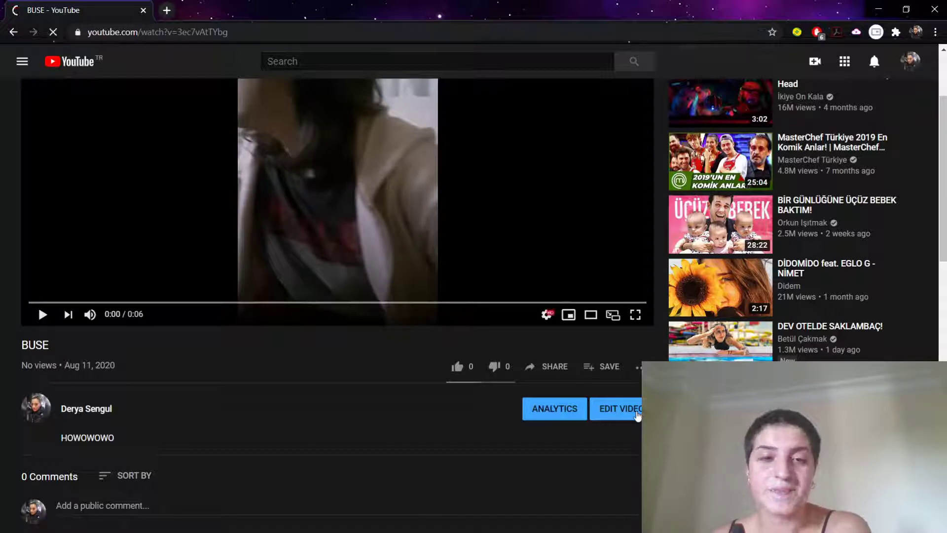
Step: Open BUSE's Video details page in YouTube Studio via EDIT VIDEO
{"action": "left_click", "coordinate": [618, 409]}
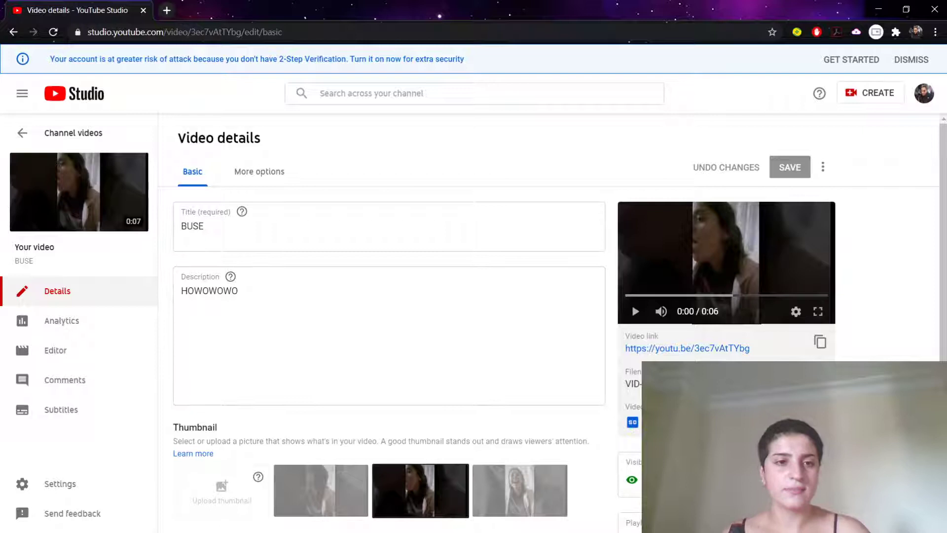
{"action": "left_click", "coordinate": [217, 233]}
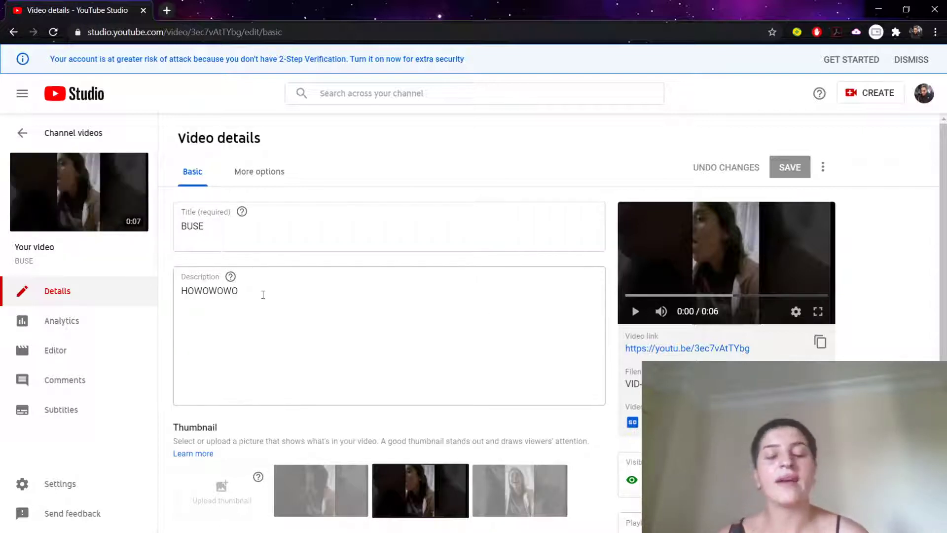
{"action": "scroll", "scroll_direction": "down", "scroll_amount": 3}
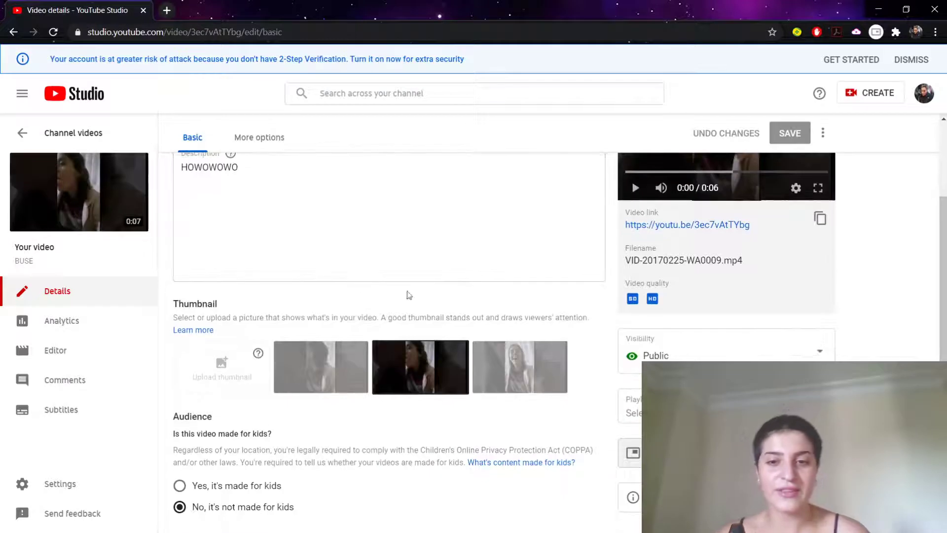
{"action": "mouse_move", "coordinate": [389, 232]}
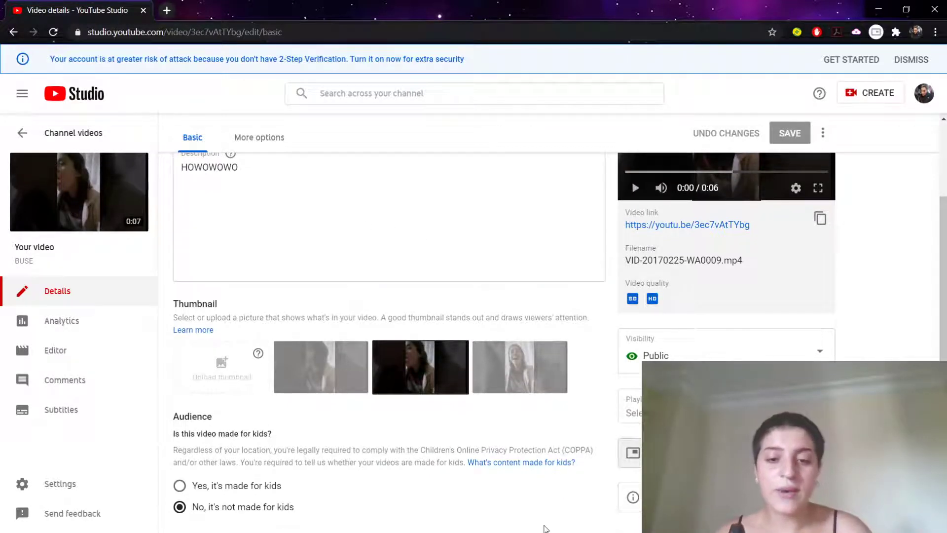
{"action": "mouse_move", "coordinate": [596, 529]}
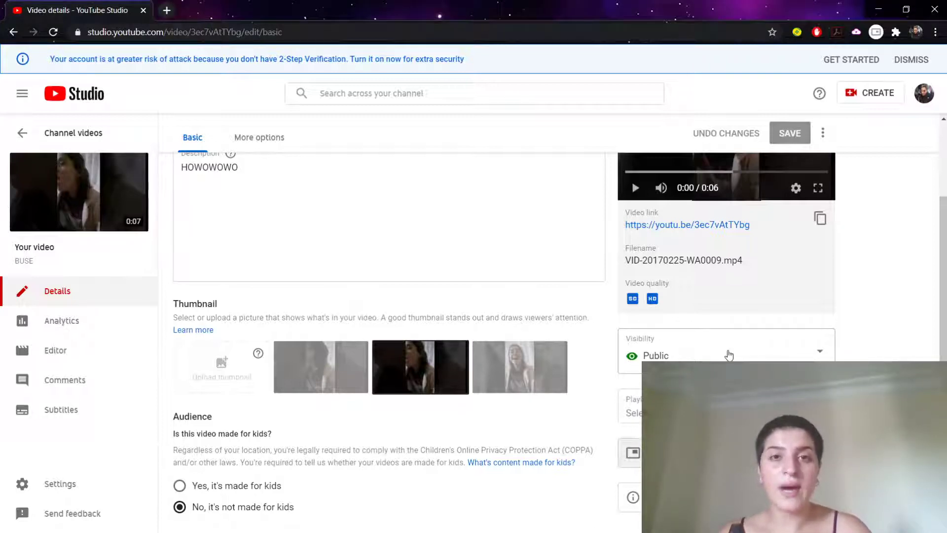
{"action": "mouse_move", "coordinate": [693, 353]}
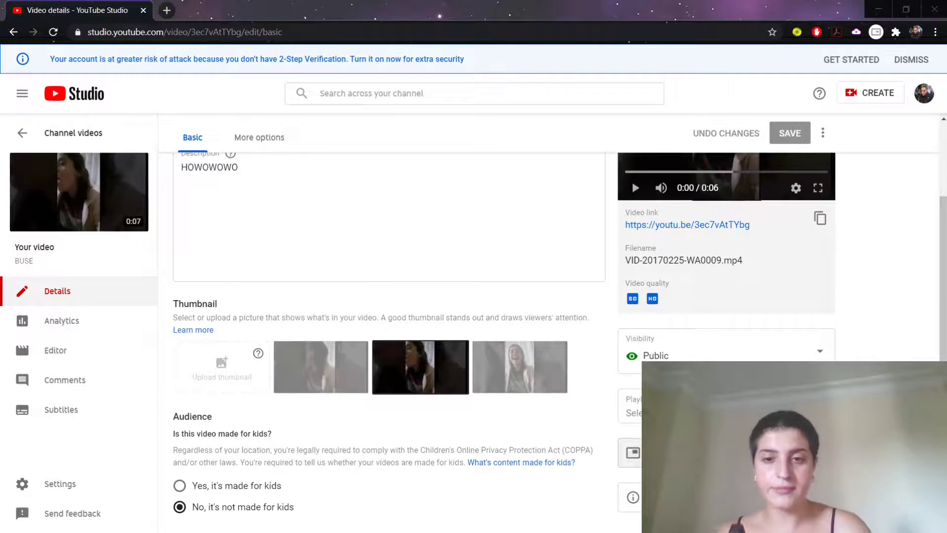
{"action": "mouse_move", "coordinate": [464, 278]}
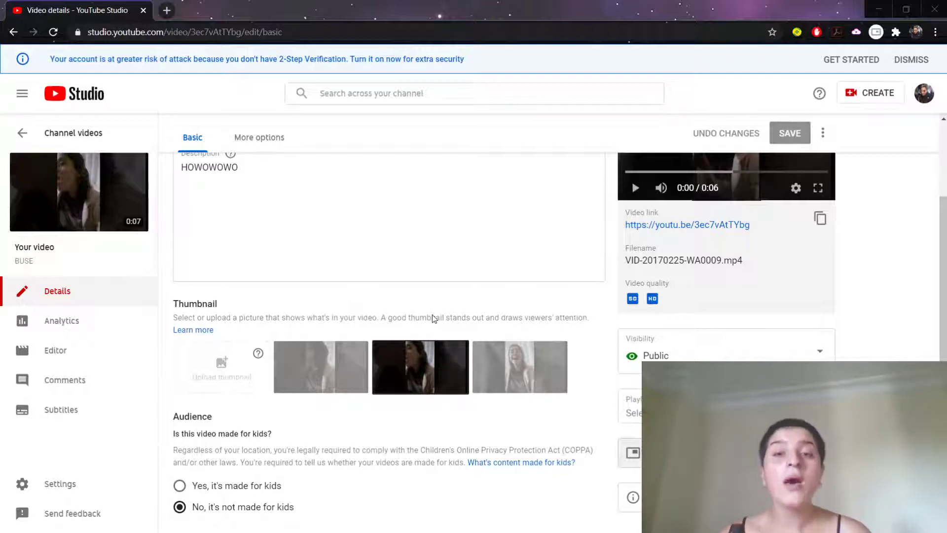
{"action": "mouse_move", "coordinate": [487, 337]}
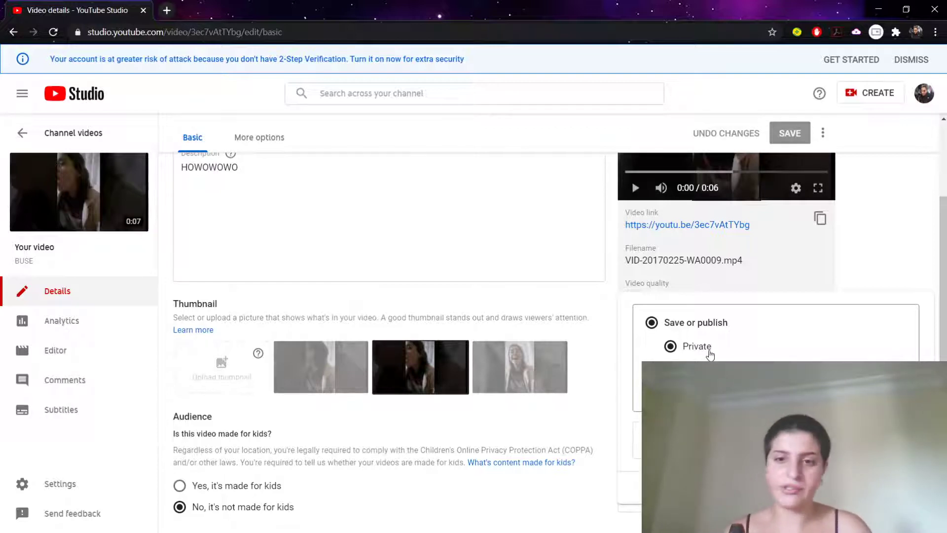
{"action": "mouse_move", "coordinate": [691, 352]}
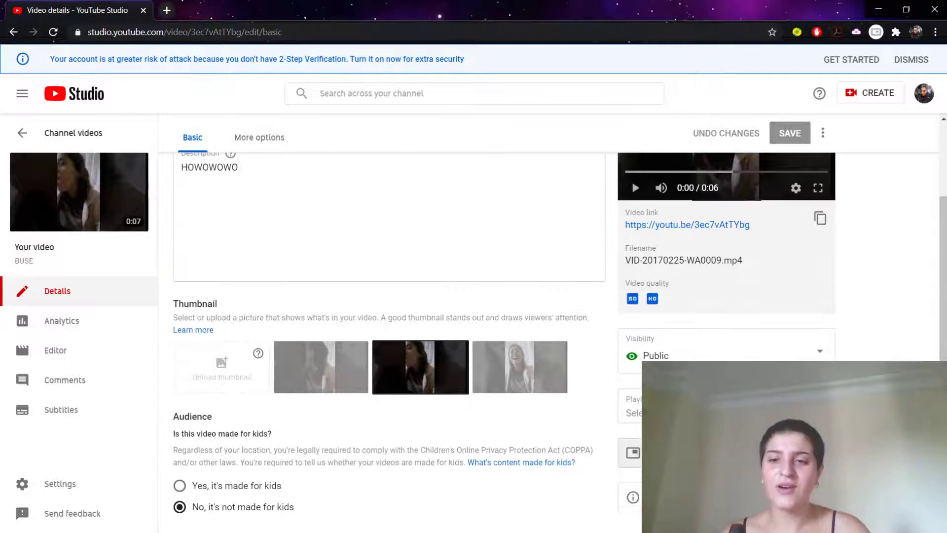
Step: Show the BUSE video's Options menu listing Download, Delete and Promote
{"action": "scroll", "scroll_direction": "down", "scroll_amount": 3}
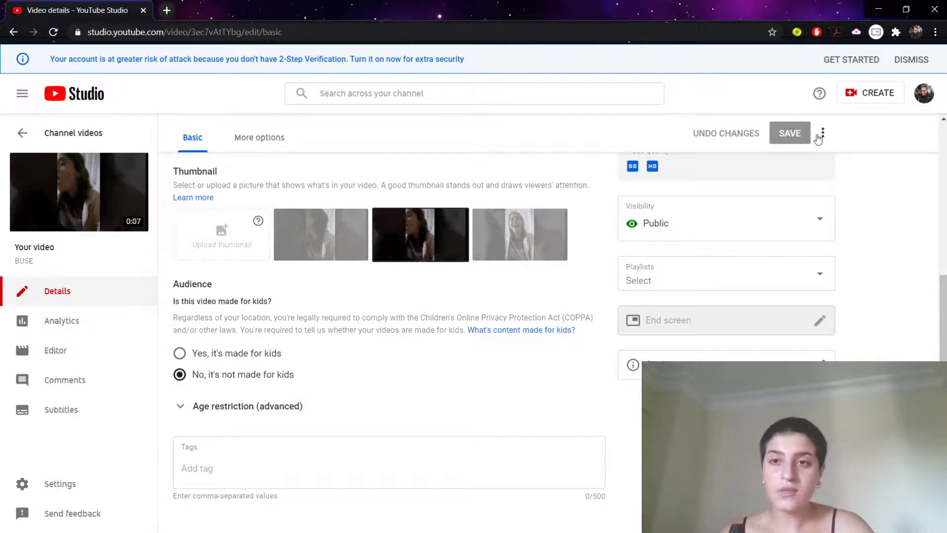
{"action": "mouse_move", "coordinate": [888, 305]}
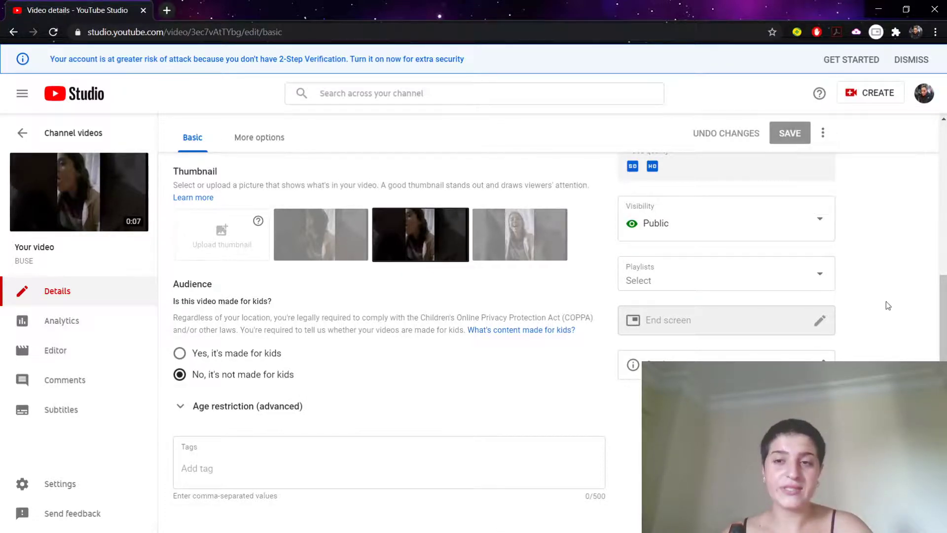
{"action": "scroll", "scroll_direction": "up", "scroll_amount": 3}
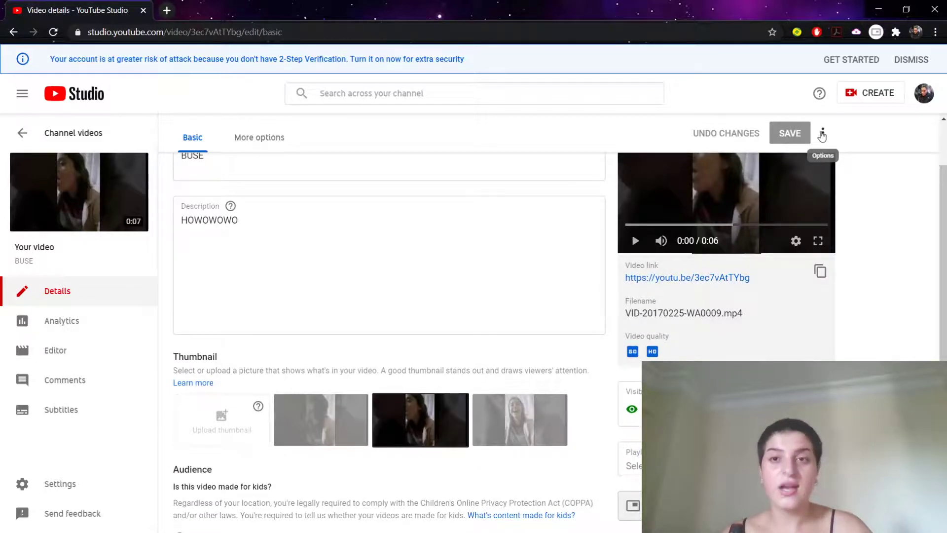
{"action": "left_click", "coordinate": [822, 133]}
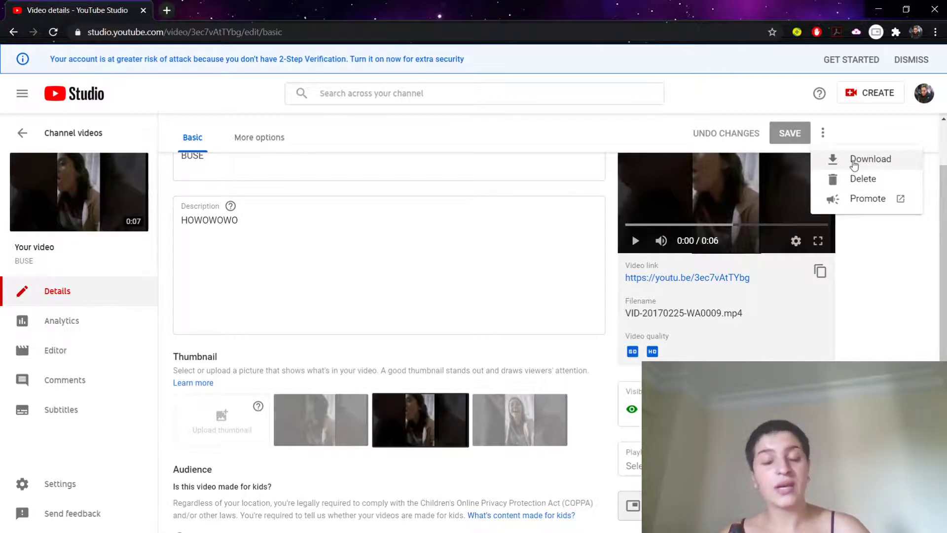
{"action": "mouse_move", "coordinate": [862, 178]}
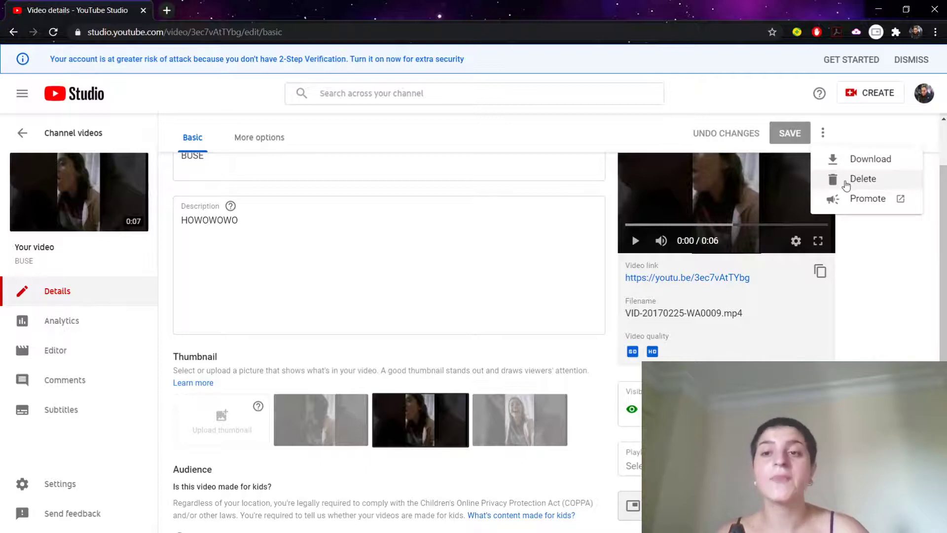
Step: Delete the BUSE video forever, acknowledging that deletion is permanent
{"action": "left_click", "coordinate": [863, 178]}
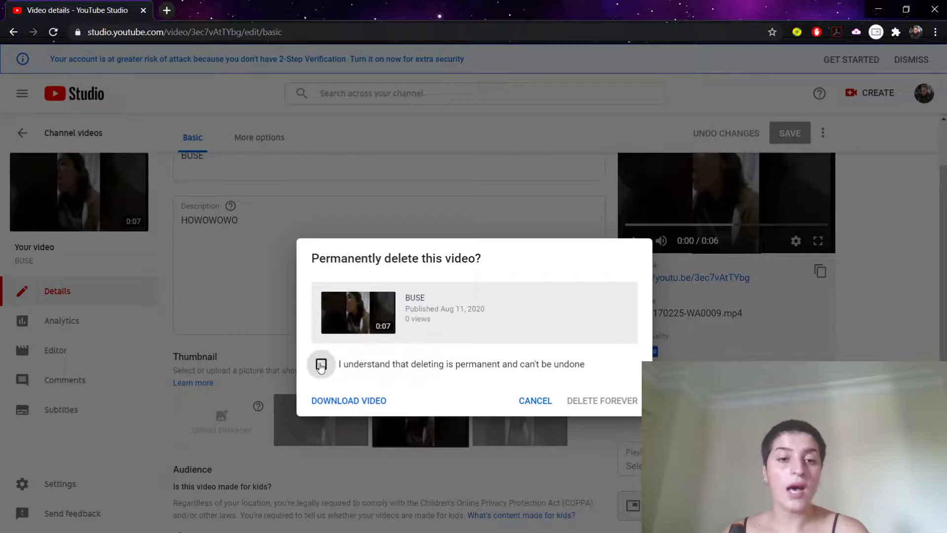
{"action": "left_click", "coordinate": [321, 364]}
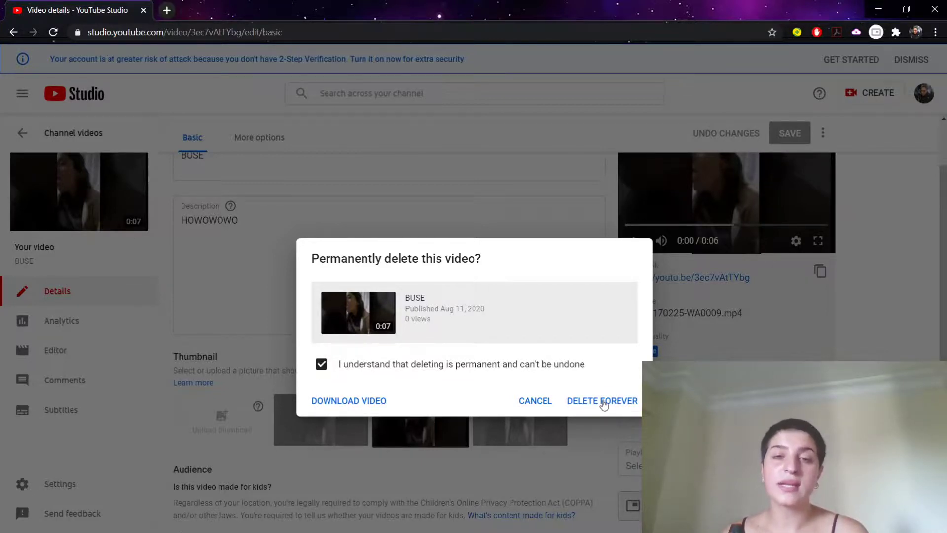
{"action": "left_click", "coordinate": [602, 400]}
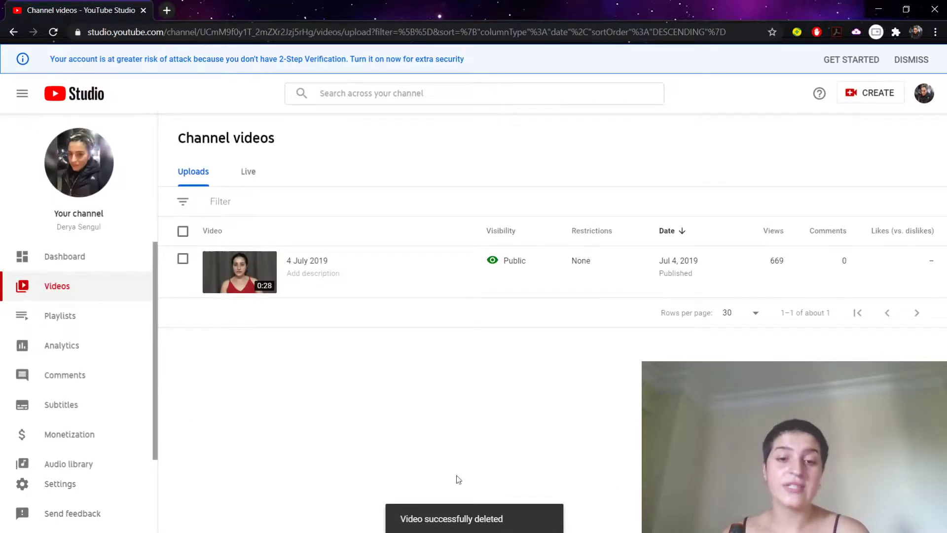
{"action": "mouse_move", "coordinate": [323, 233]}
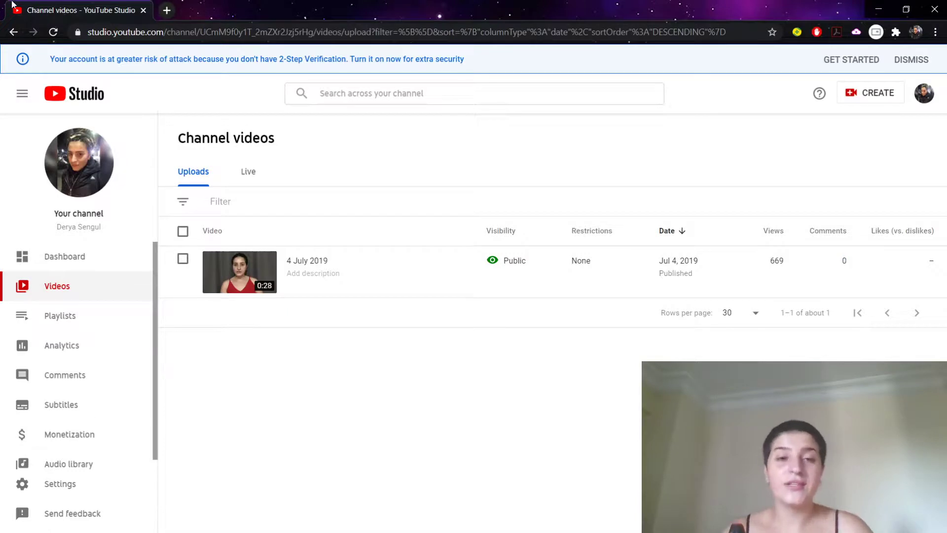
{"action": "mouse_move", "coordinate": [464, 480]}
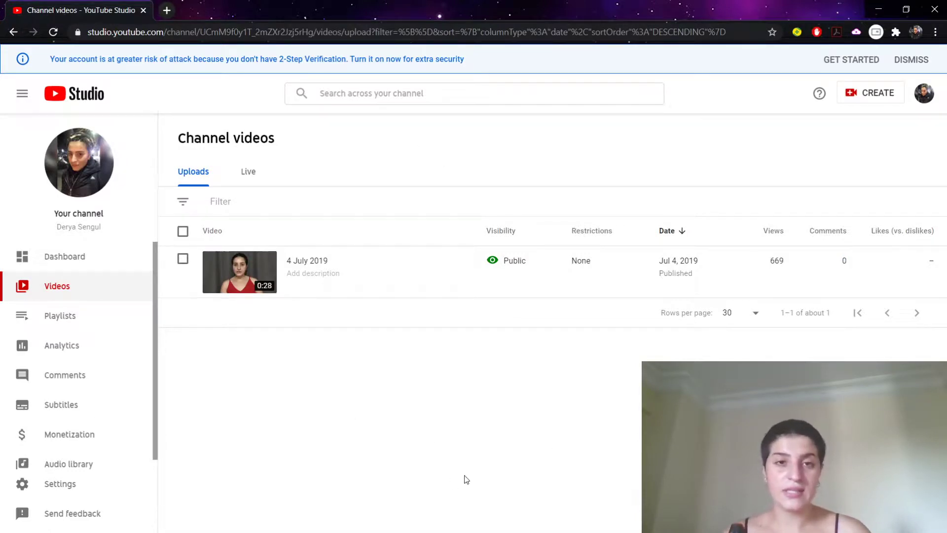
{"action": "mouse_move", "coordinate": [584, 509]}
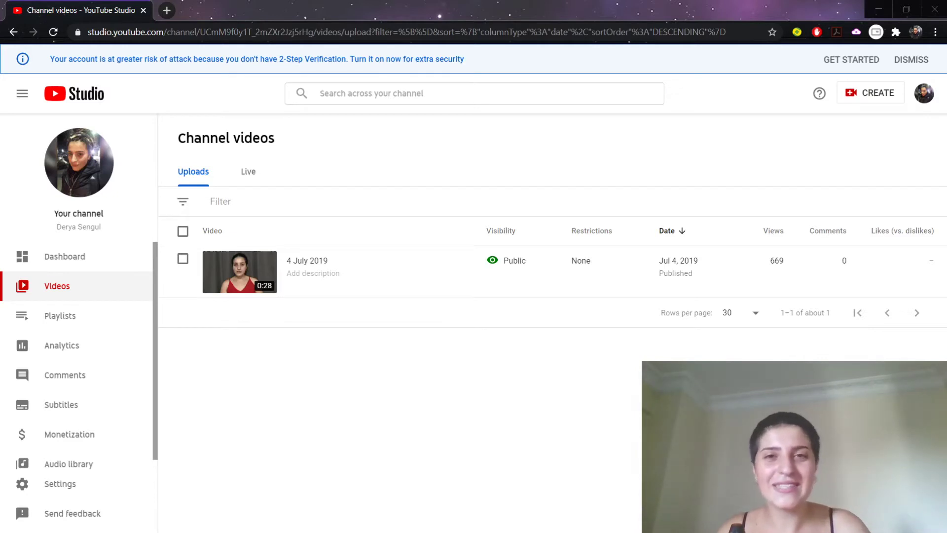
{"action": "mouse_move", "coordinate": [868, 132]}
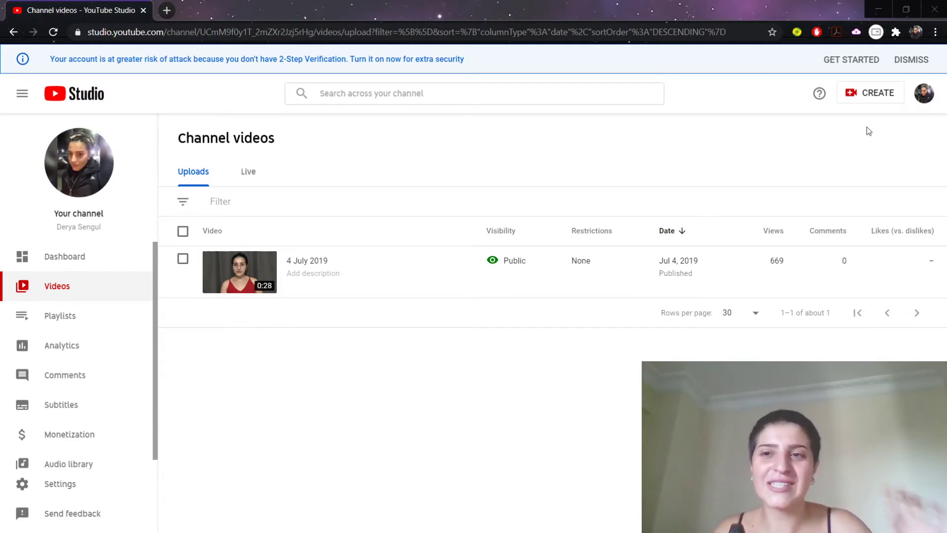
{"action": "mouse_move", "coordinate": [860, 133]}
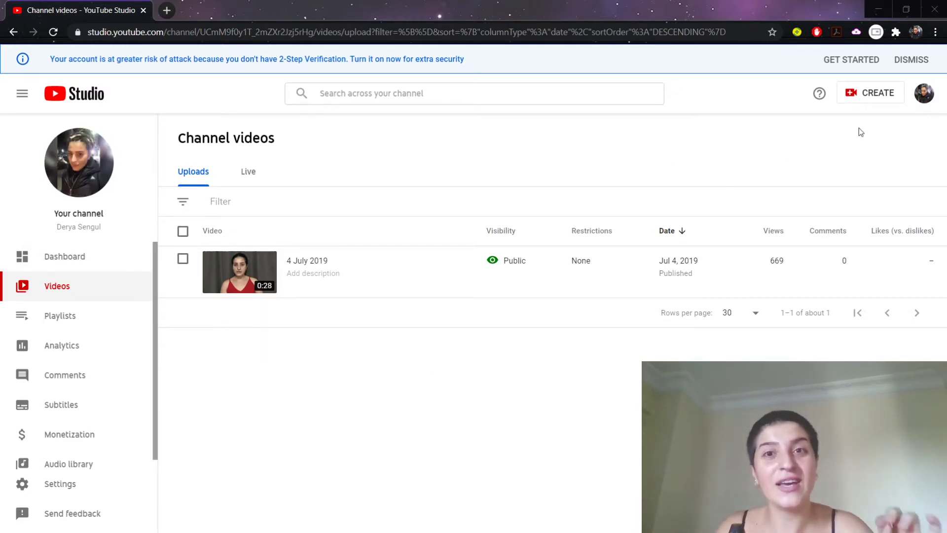
{"action": "mouse_move", "coordinate": [879, 125]}
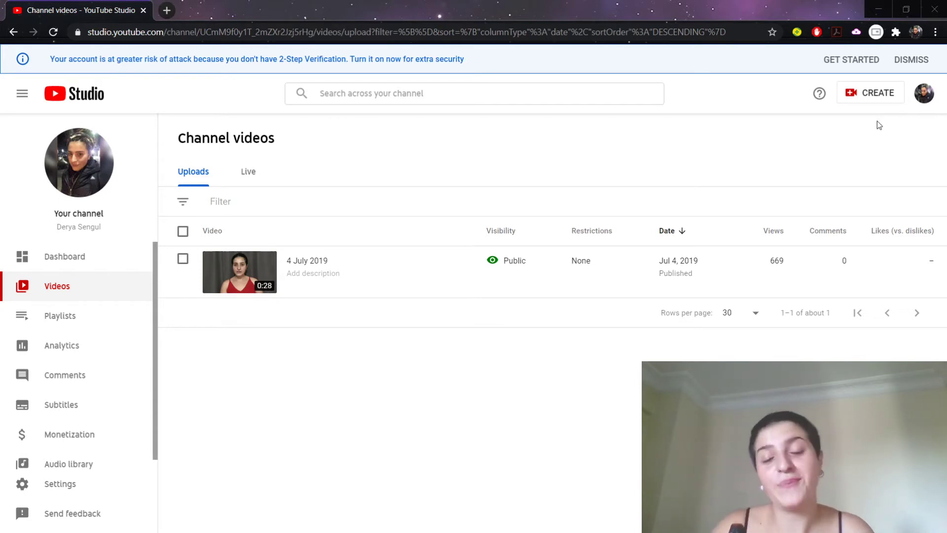